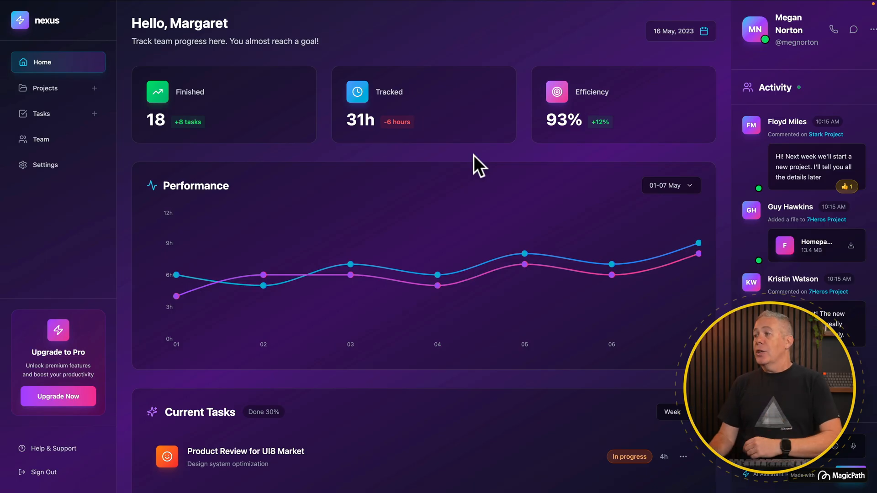
mouse_move(731, 170)
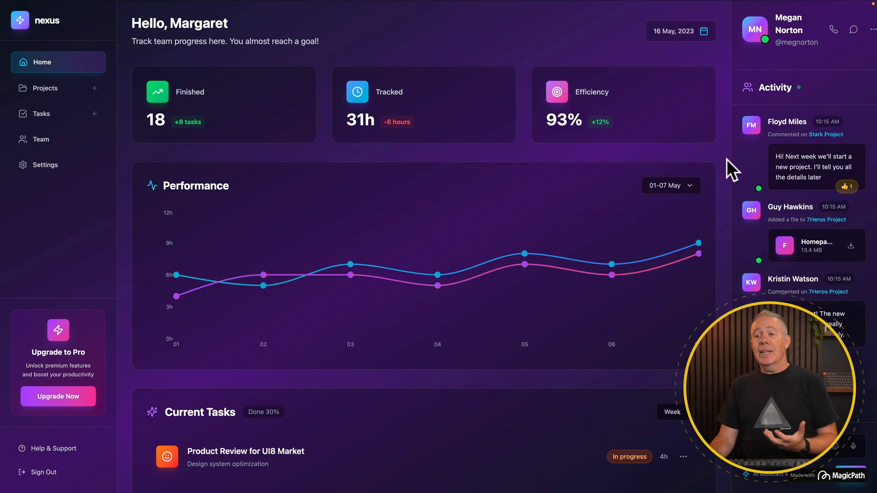
mouse_move(724, 174)
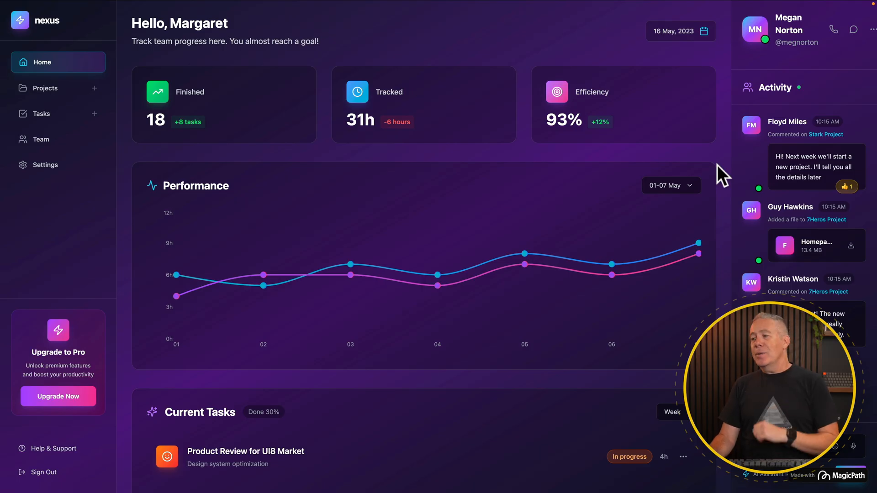
mouse_move(612, 262)
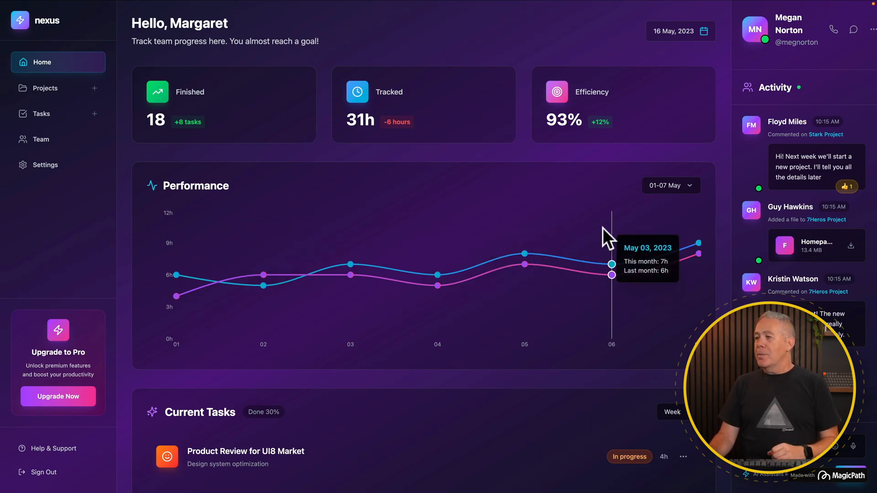
mouse_move(350, 246)
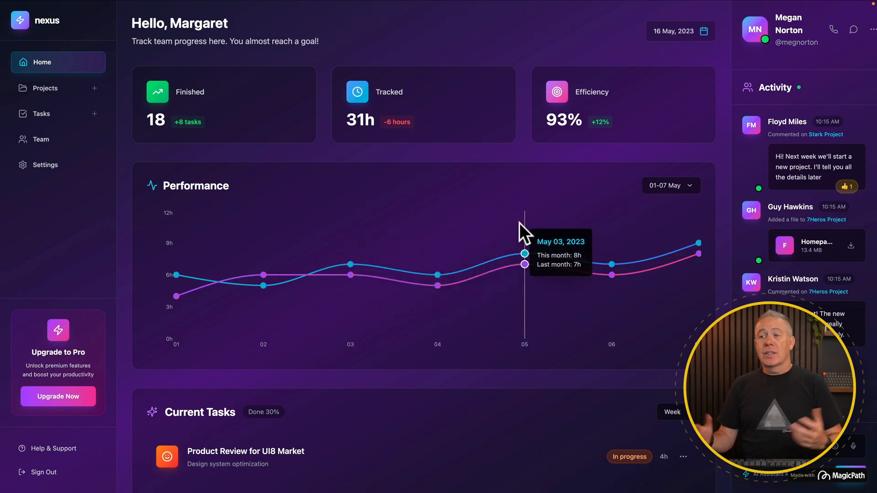
Scroll and enter the test strings 'kjhaskdhf' and 'lkjsdflksjf'
scroll("down", 3)
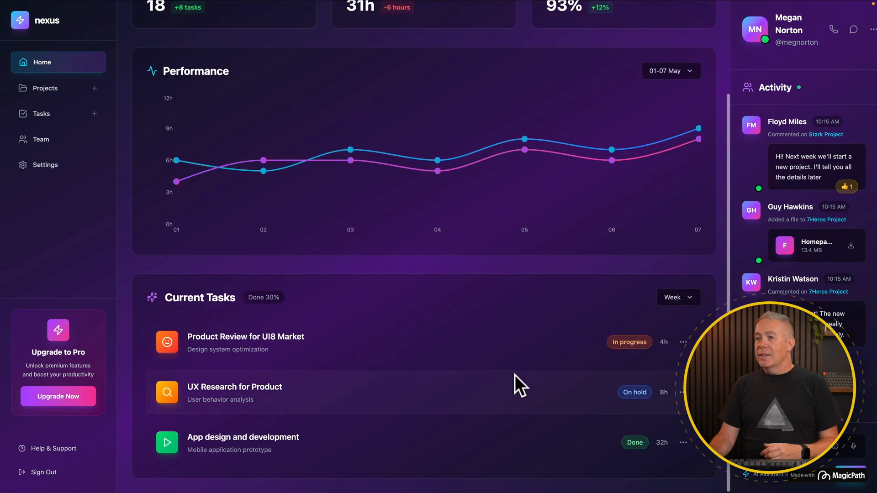
type("kjhaskdhf")
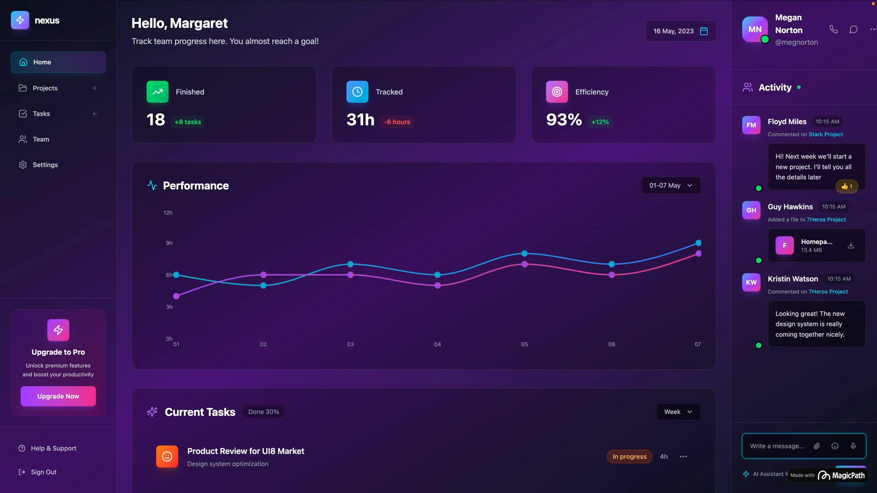
type("lkjsdflksjf")
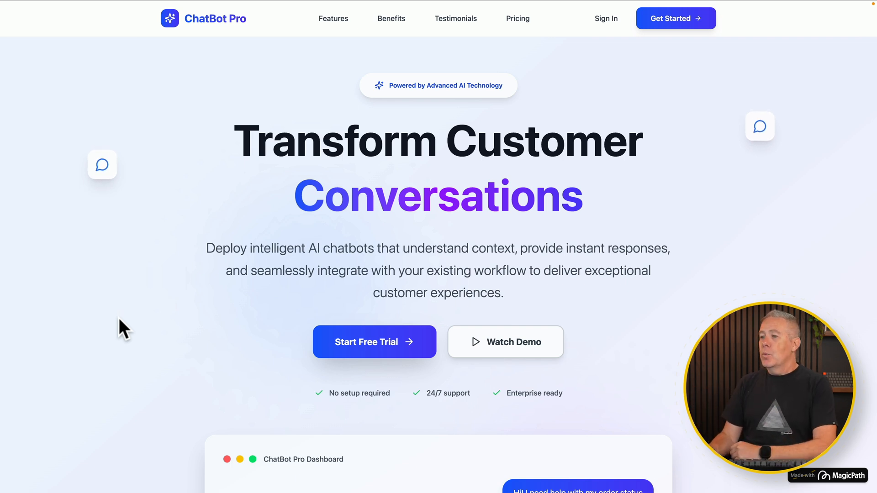
Scroll the ChatBot Pro page past the hero, chat demo, features and stats
scroll("down", 3)
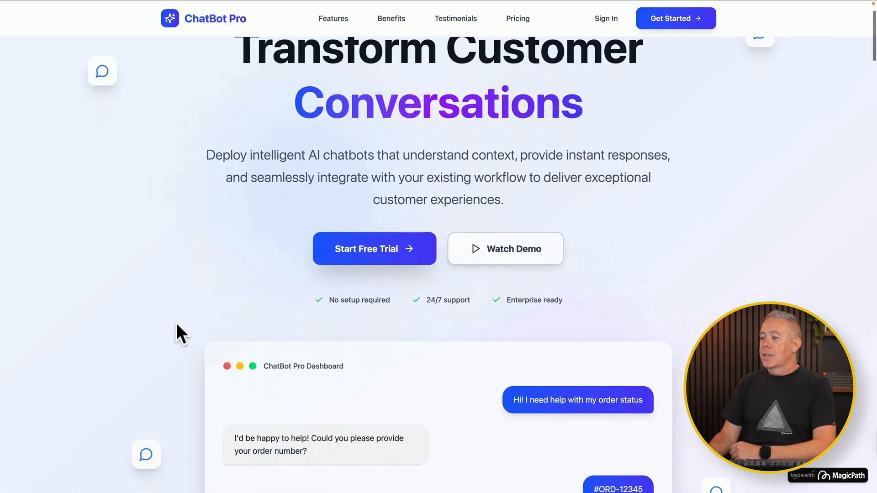
scroll("down", 3)
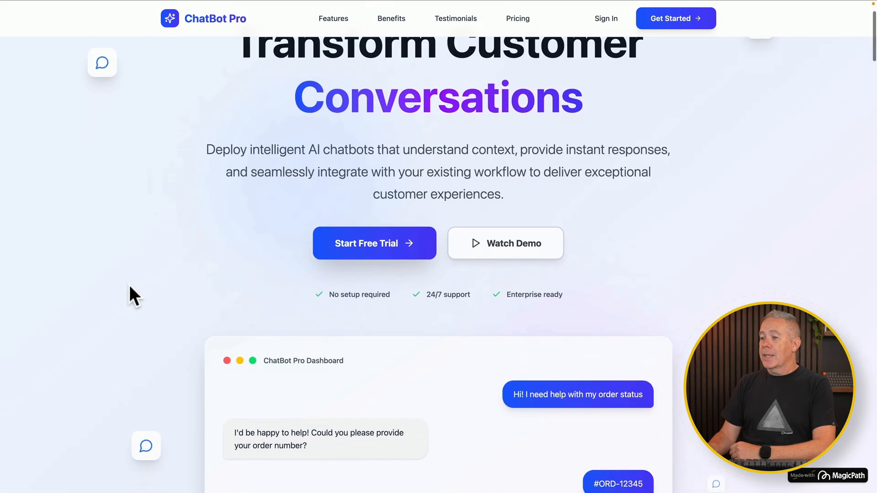
scroll("down", 3)
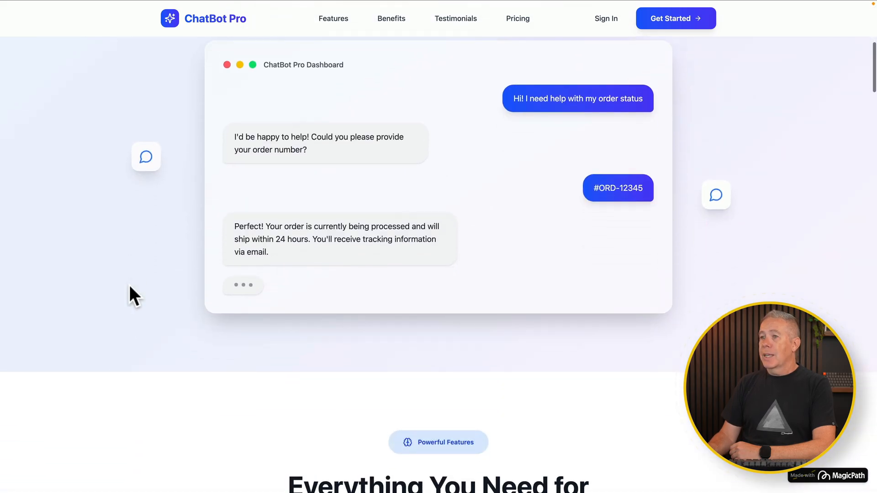
mouse_move(241, 294)
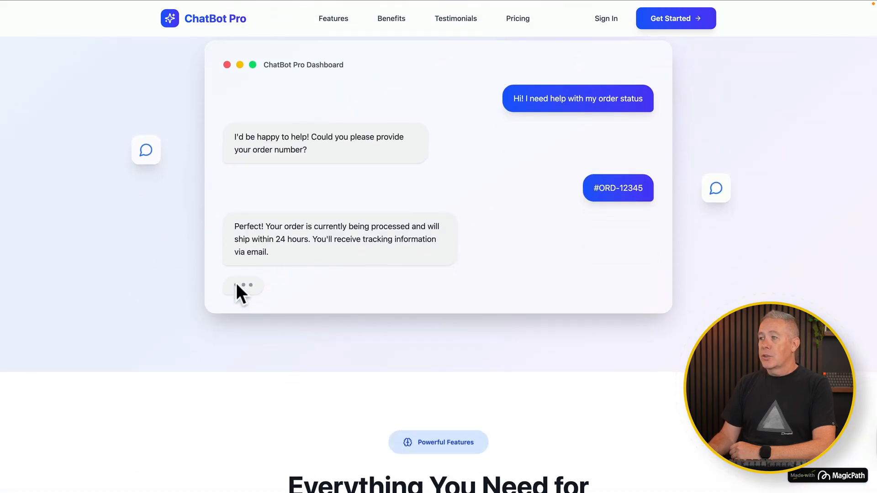
scroll("down", 3)
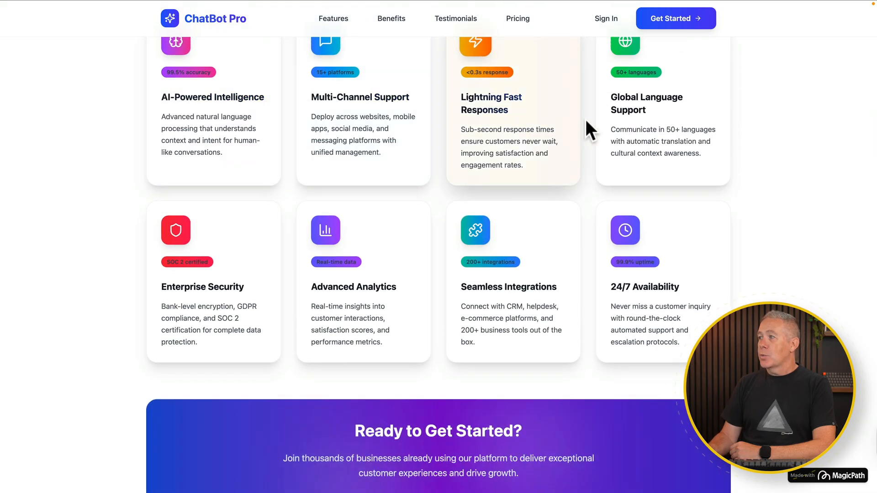
mouse_move(368, 281)
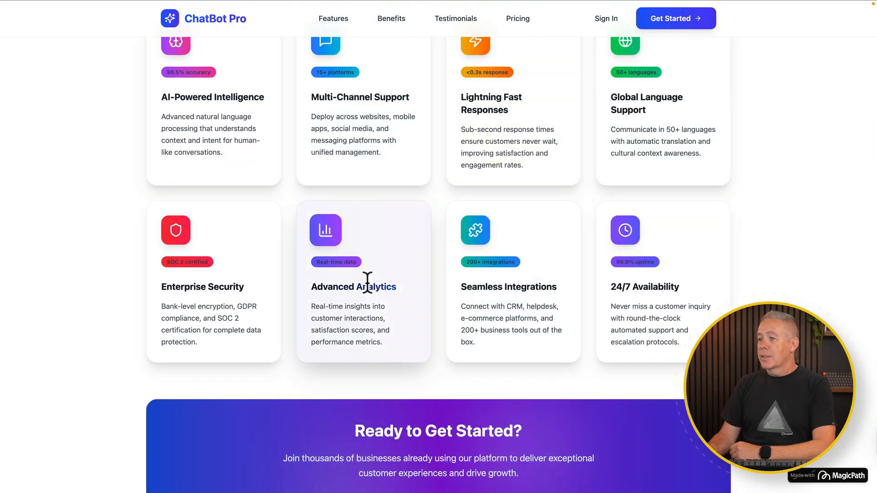
scroll("down", 3)
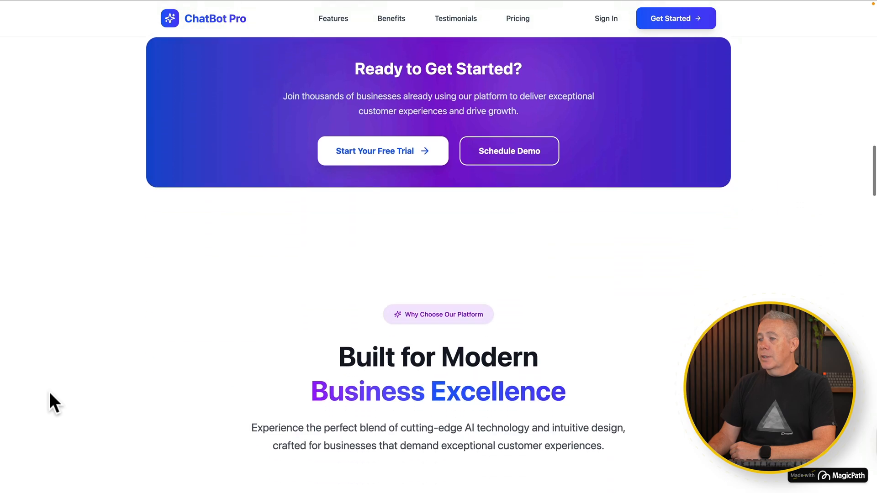
scroll("down", 3)
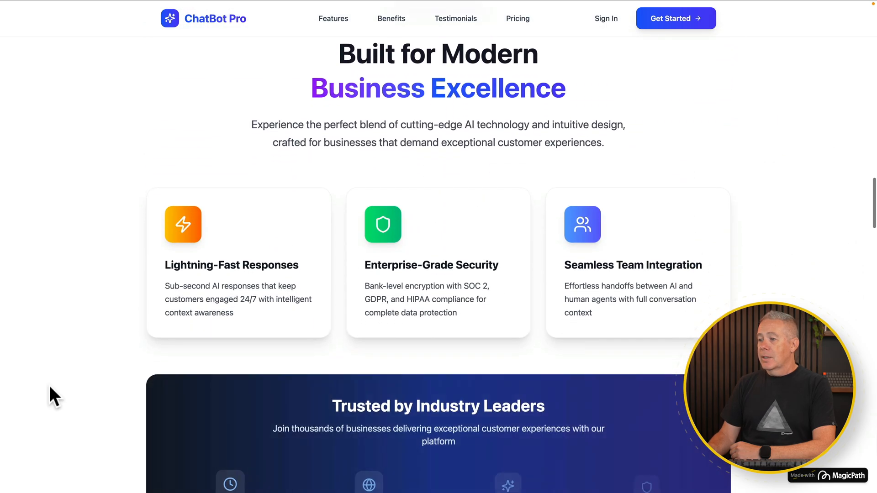
scroll("down", 3)
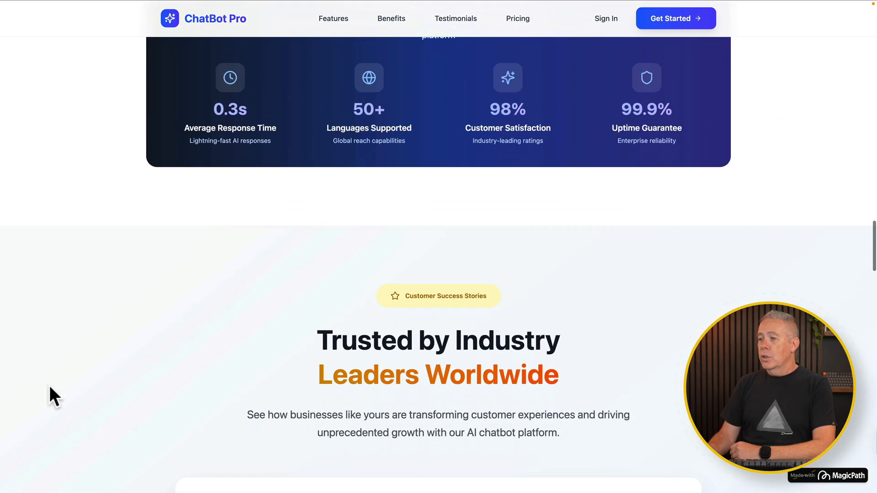
Step back three quotes in the customer testimonial carousel
scroll("down", 3)
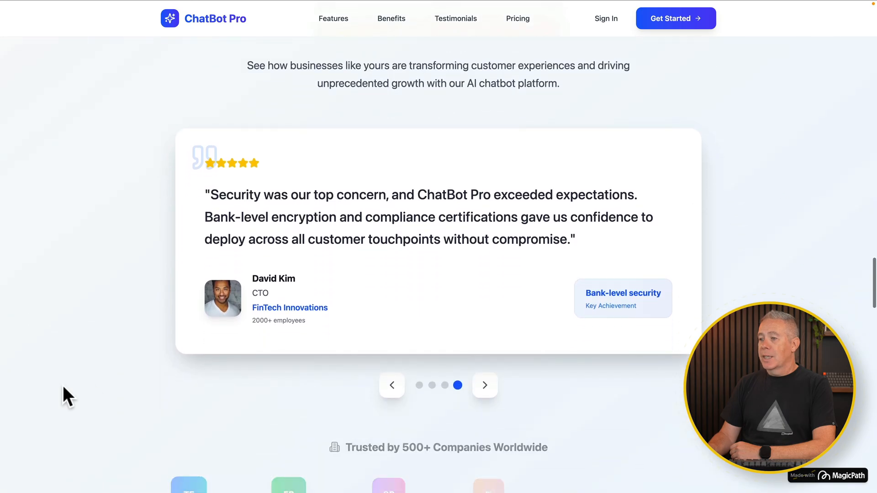
left_click(391, 385)
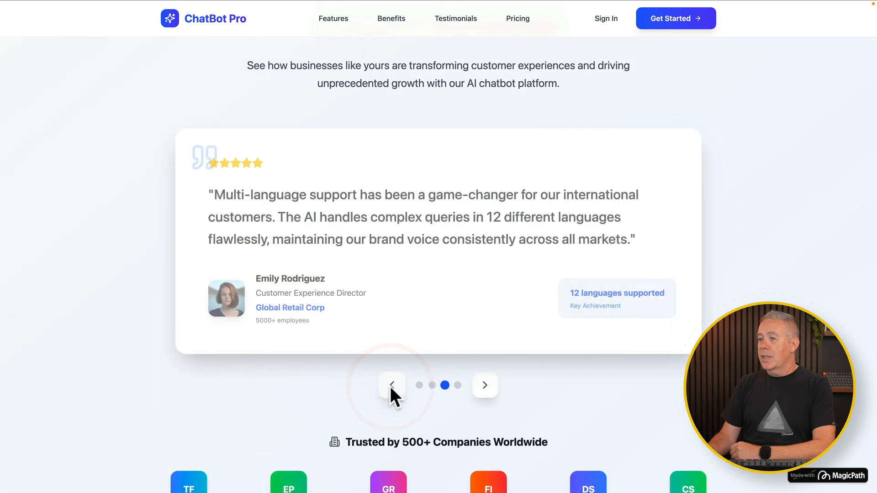
left_click(391, 385)
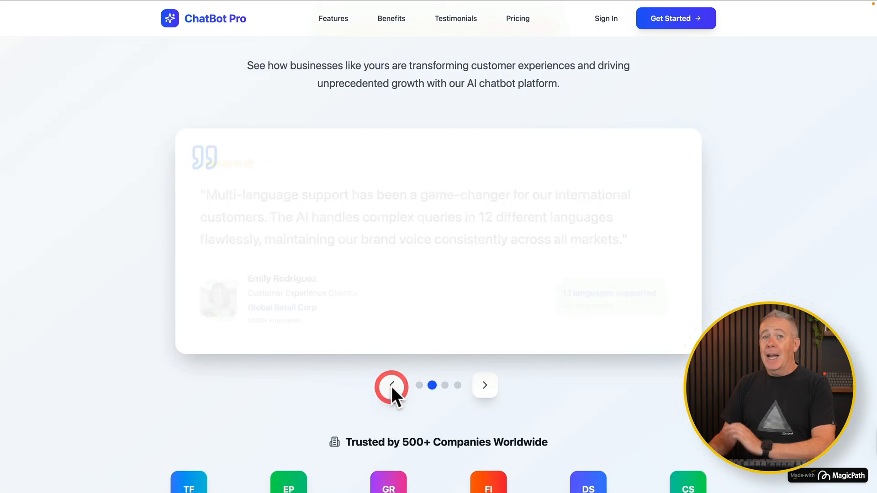
left_click(391, 385)
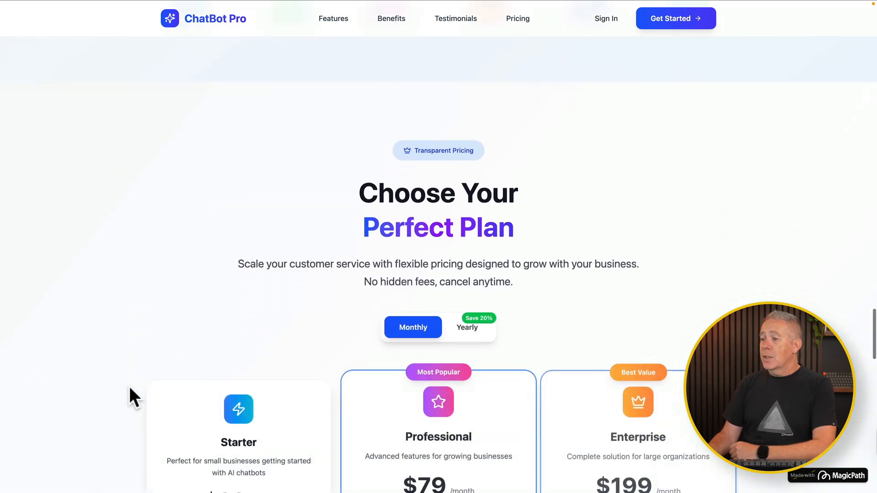
Switch the pricing toggle from Monthly to Yearly billing
scroll("down", 3)
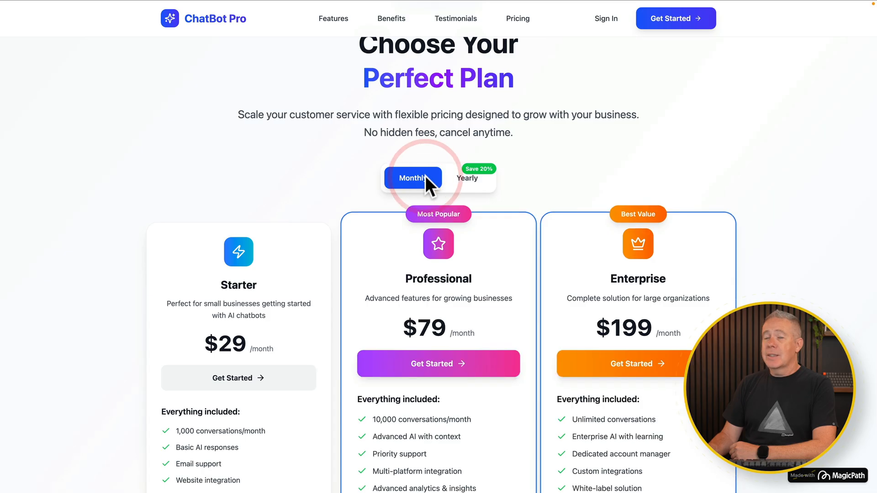
left_click(466, 178)
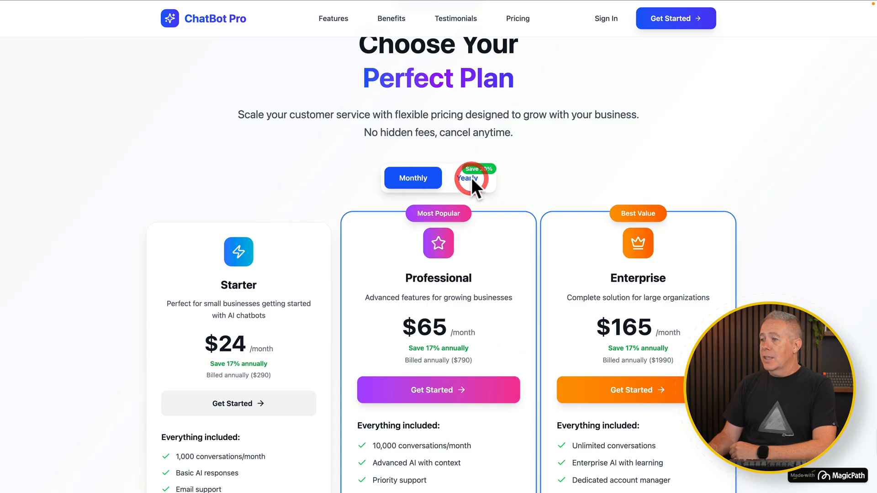
mouse_move(392, 185)
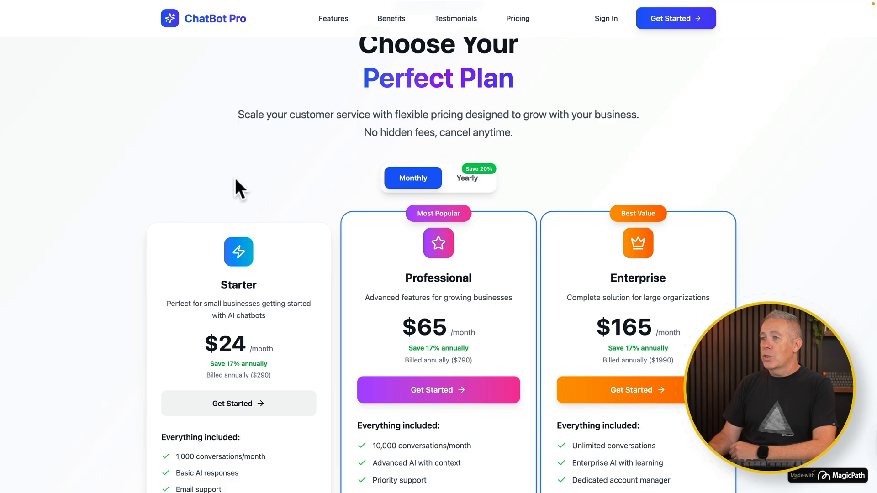
Scroll further, then use the nav links to jump to Testimonials and Features
scroll("down", 3)
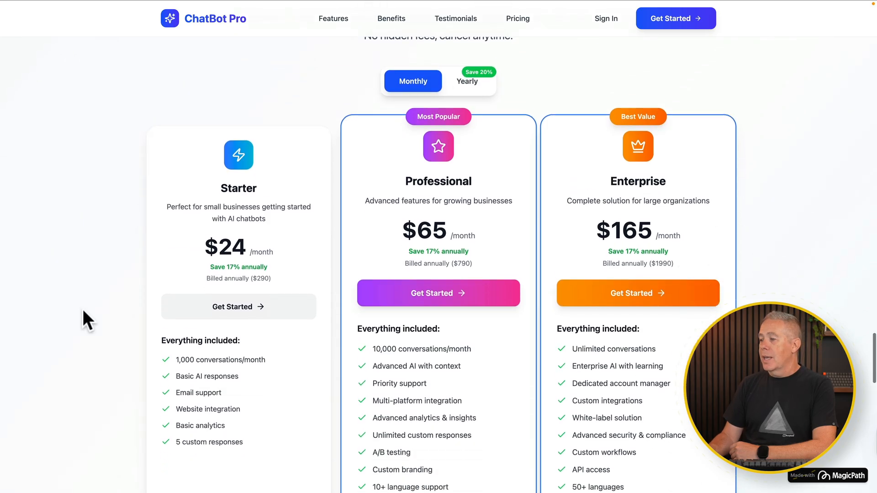
scroll("down", 3)
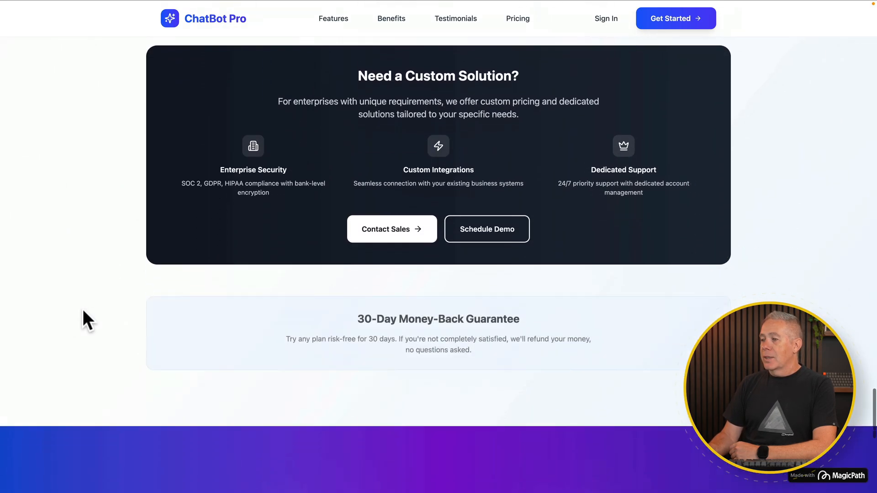
scroll("down", 3)
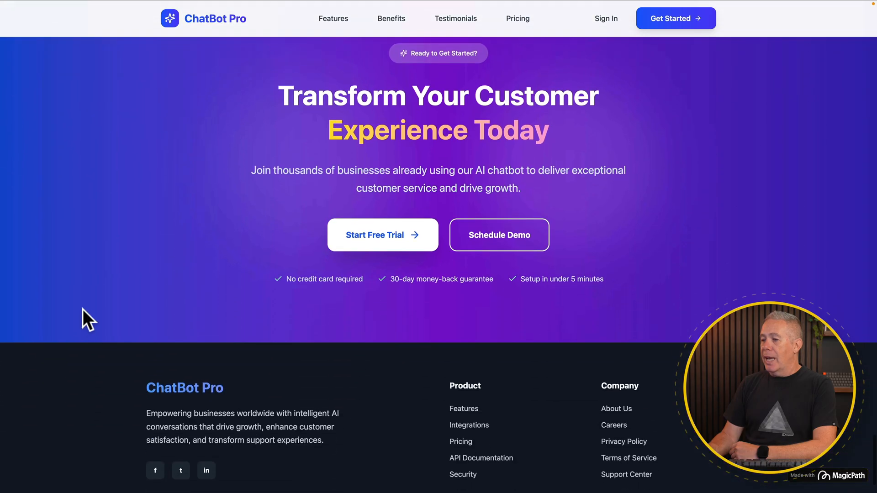
scroll("down", 3)
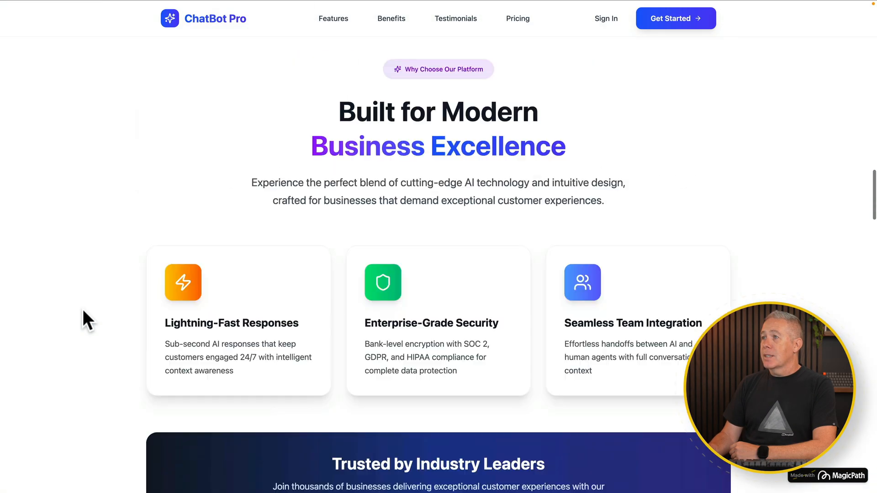
left_click(391, 18)
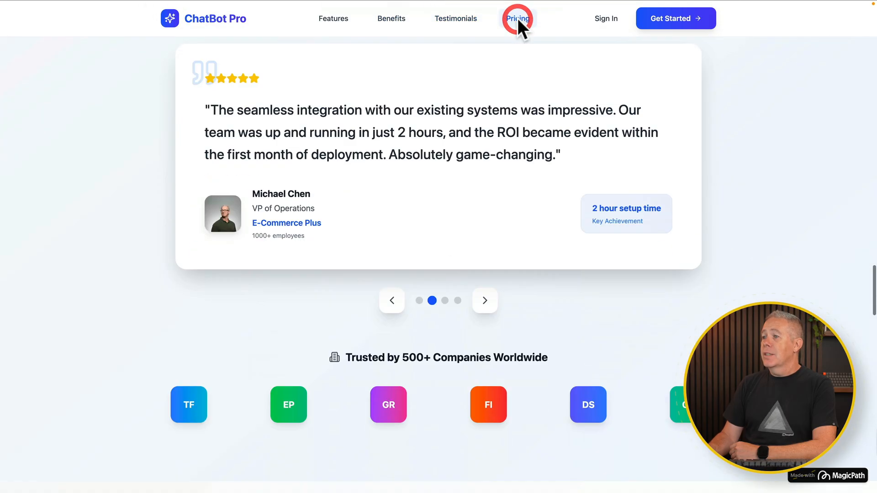
left_click(333, 18)
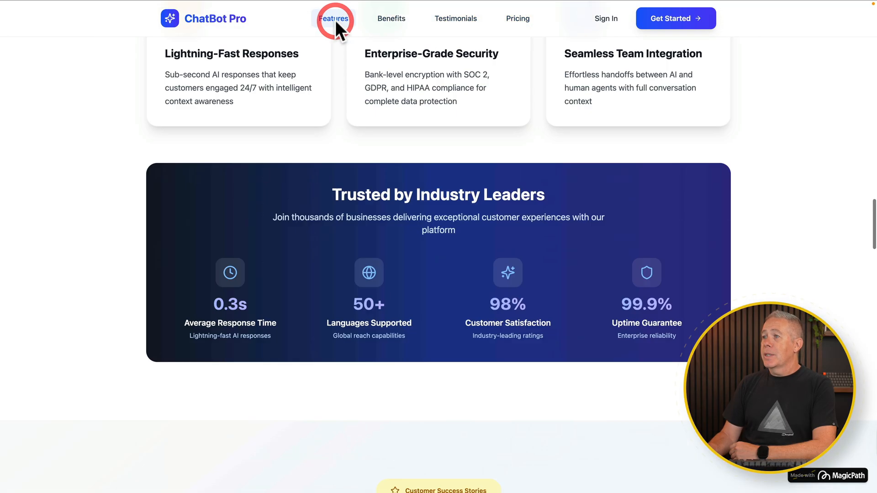
left_click(333, 19)
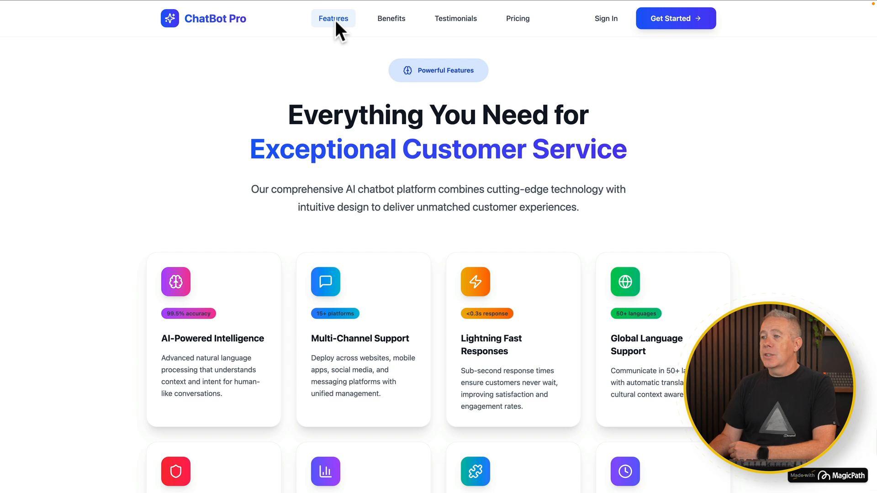
mouse_move(493, 55)
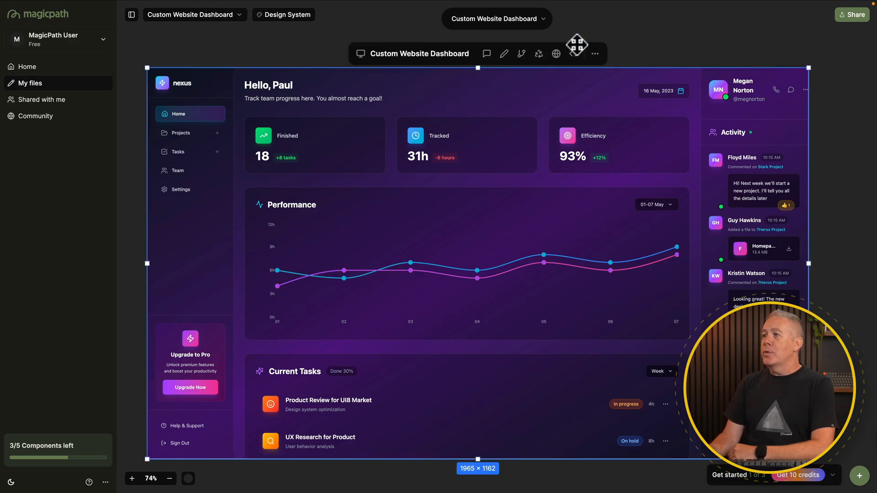
mouse_move(486, 53)
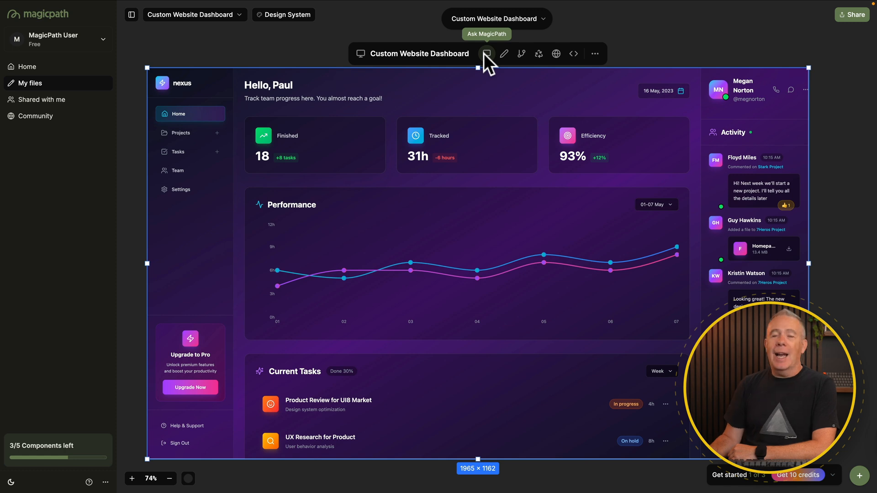
Open the Ask MagicPath chat and preview dashboard Versions 2 and 3
left_click(487, 53)
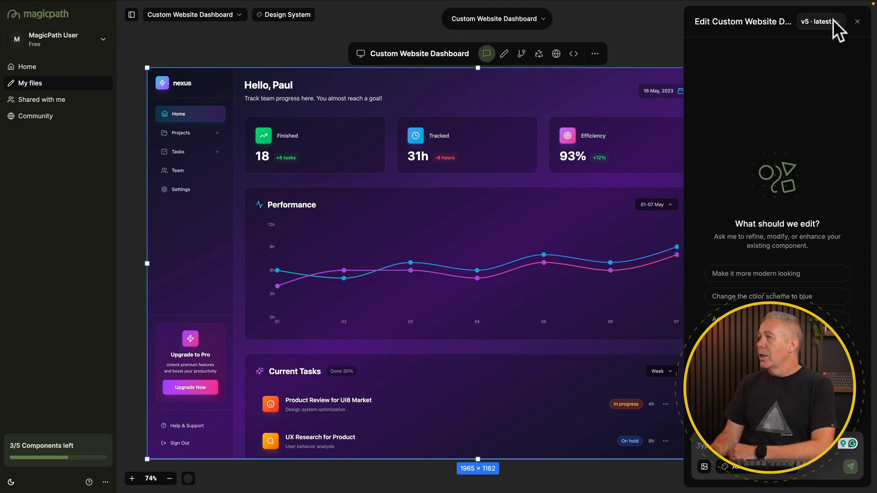
left_click(820, 21)
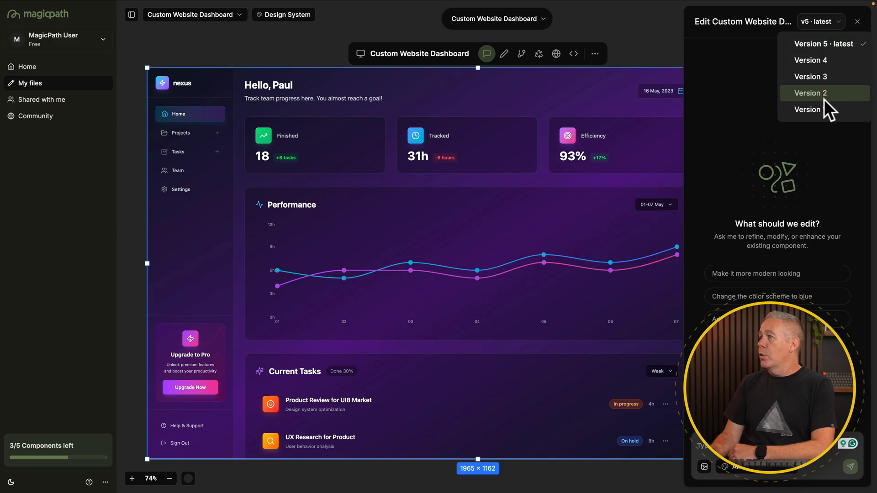
left_click(807, 110)
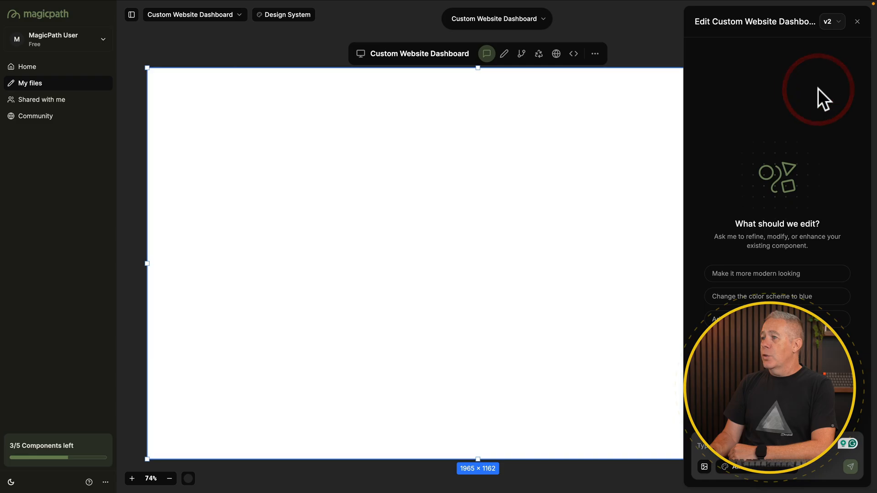
left_click(830, 21)
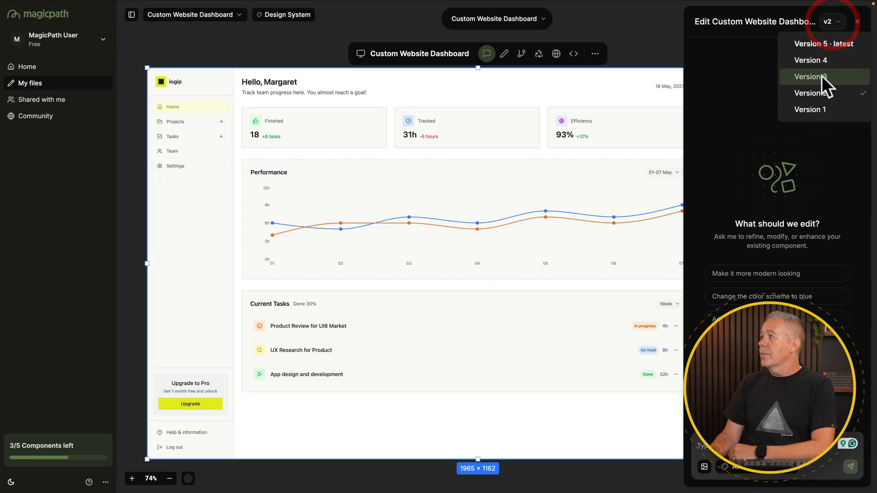
left_click(810, 76)
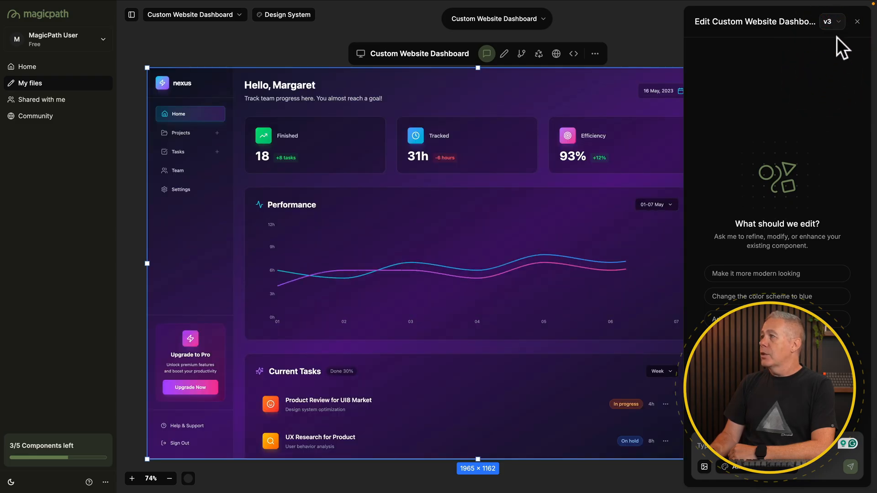
left_click(831, 21)
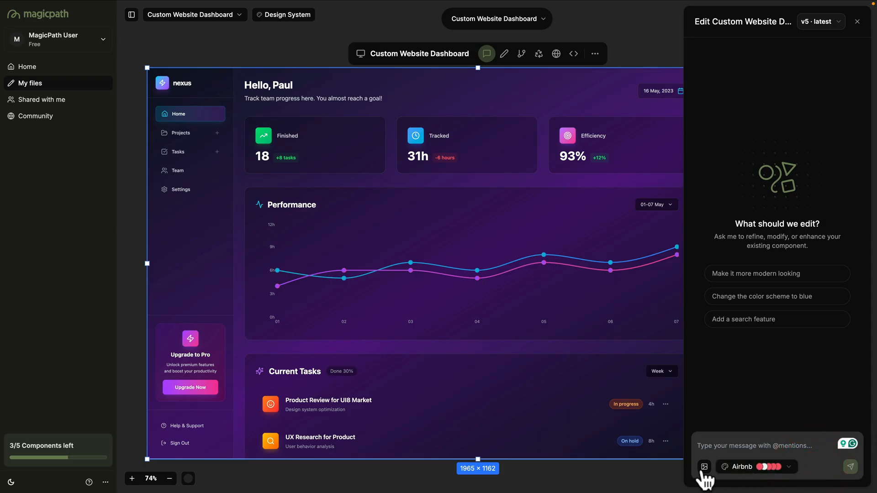
mouse_move(808, 223)
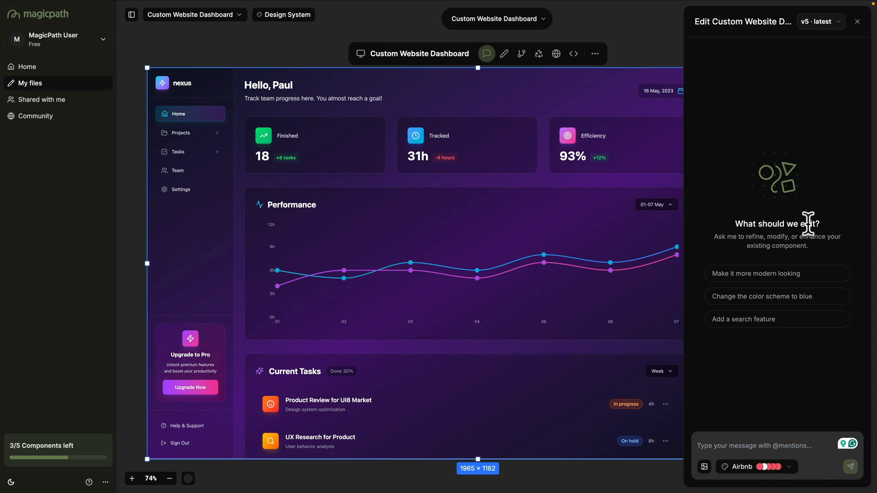
Close the AI chat, enter Edit Component, and select the Tracked stats card
left_click(503, 54)
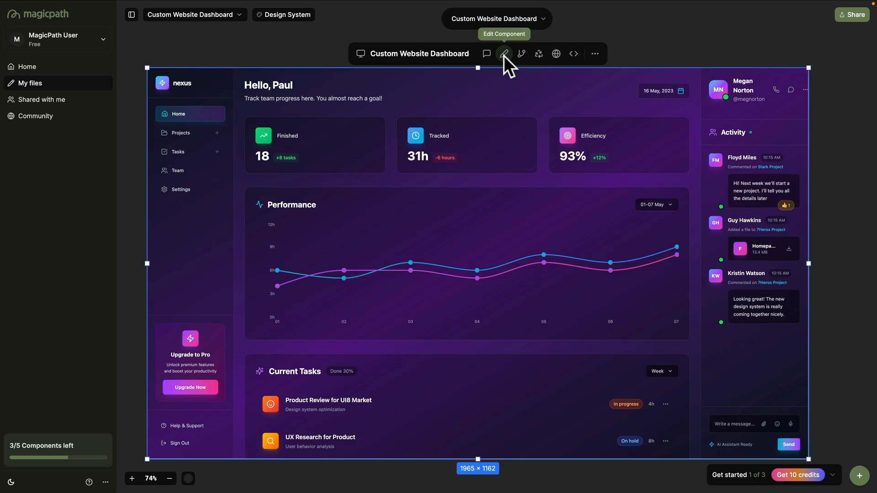
left_click(503, 54)
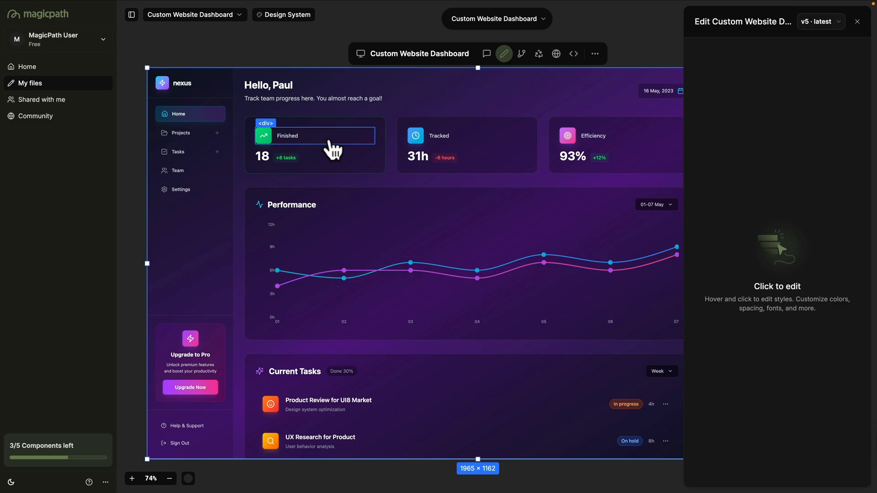
mouse_move(408, 133)
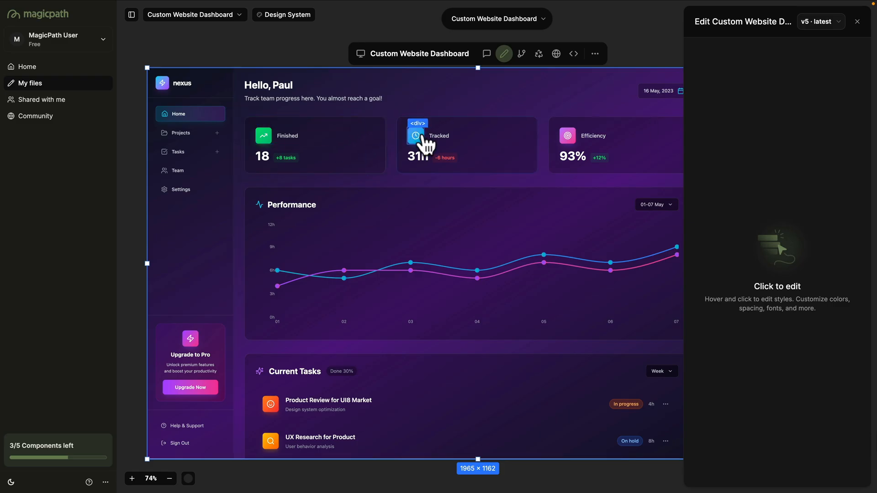
mouse_move(416, 138)
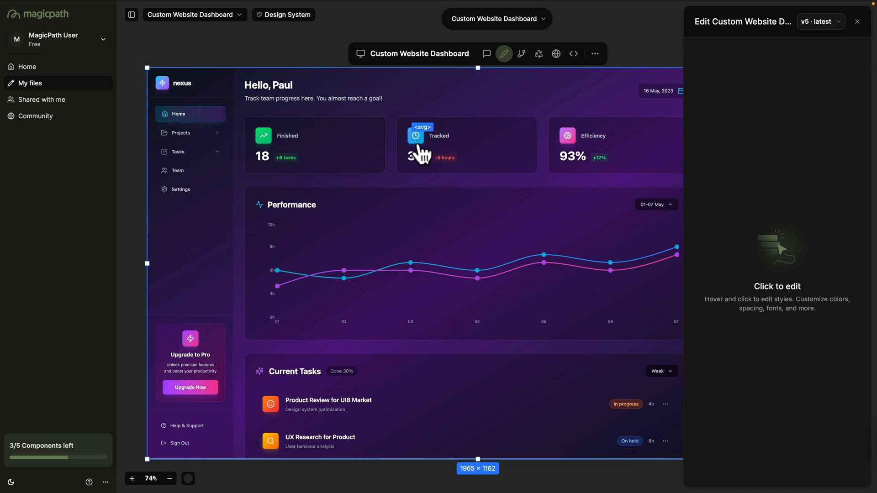
mouse_move(448, 168)
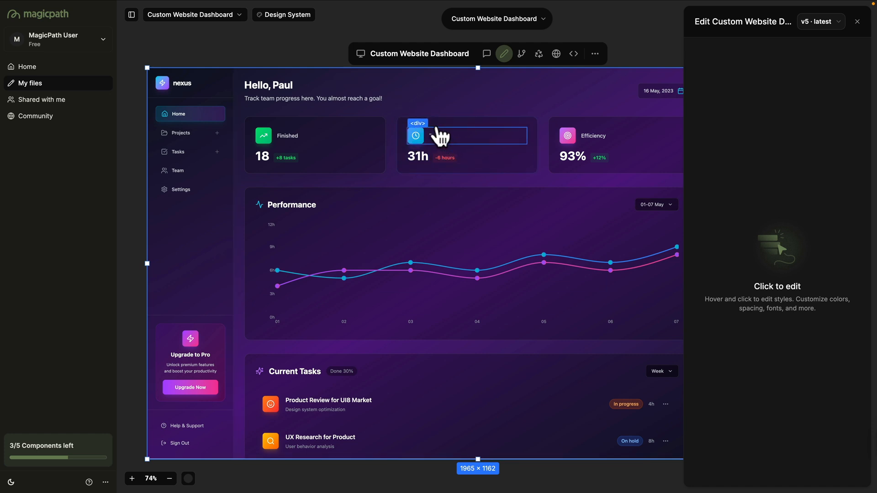
left_click(467, 145)
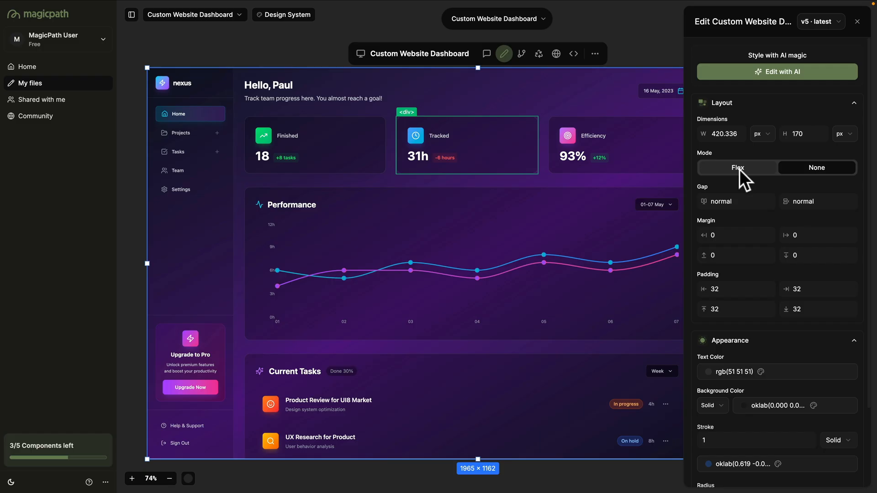
Give the Tracked card Flex mode, vertical direction and start alignment, then save
left_click(737, 167)
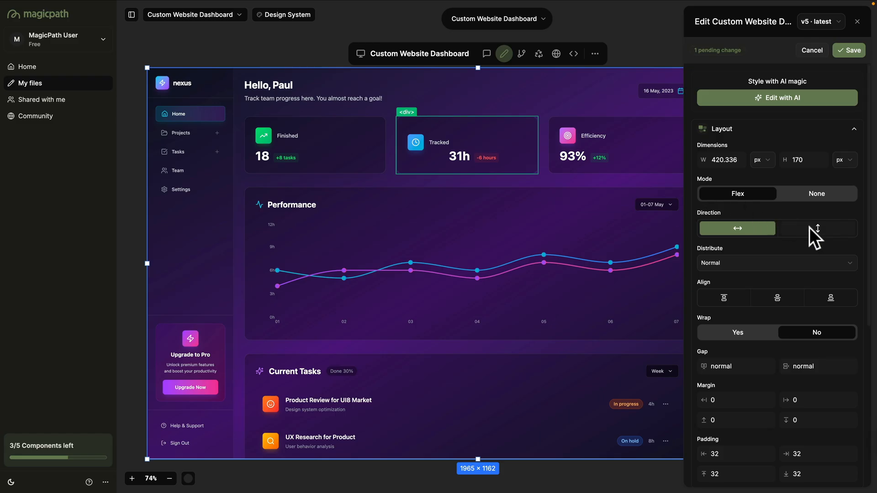
left_click(816, 229)
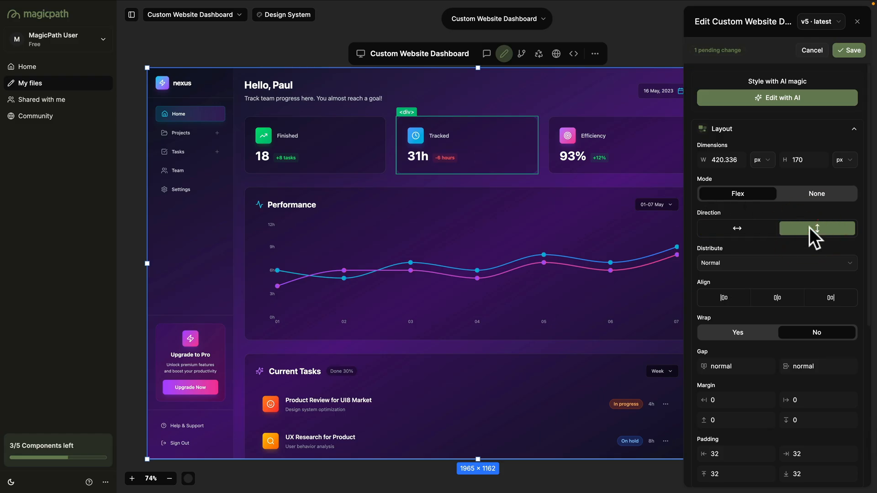
left_click(775, 263)
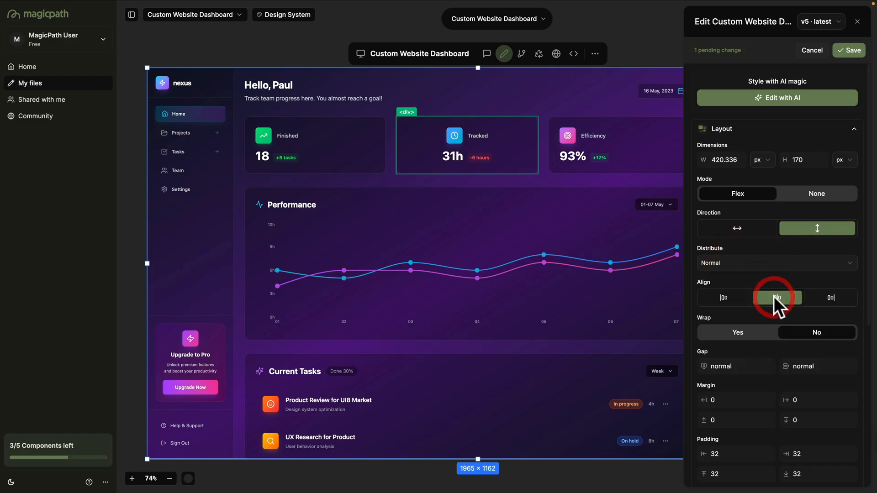
left_click(723, 297)
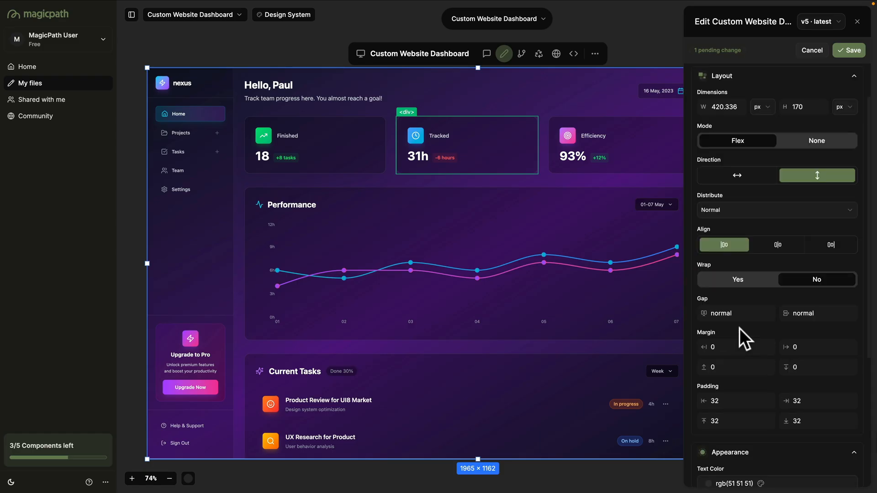
scroll("down", 3)
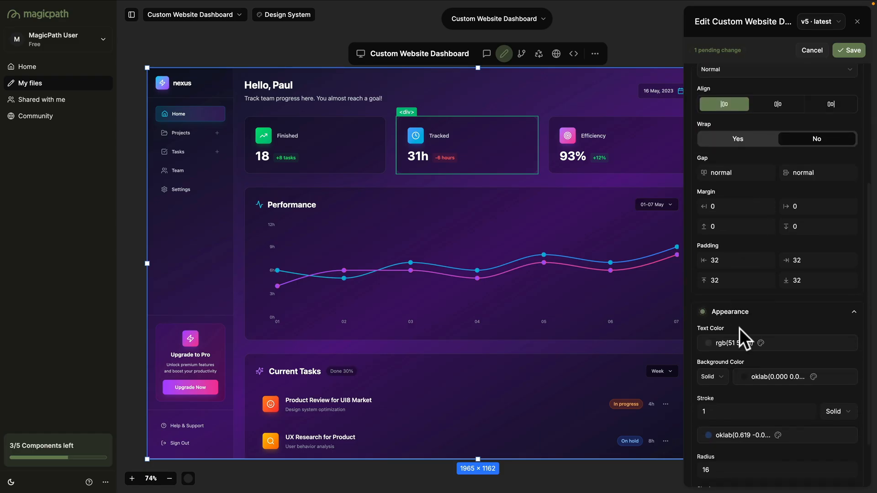
scroll("down", 3)
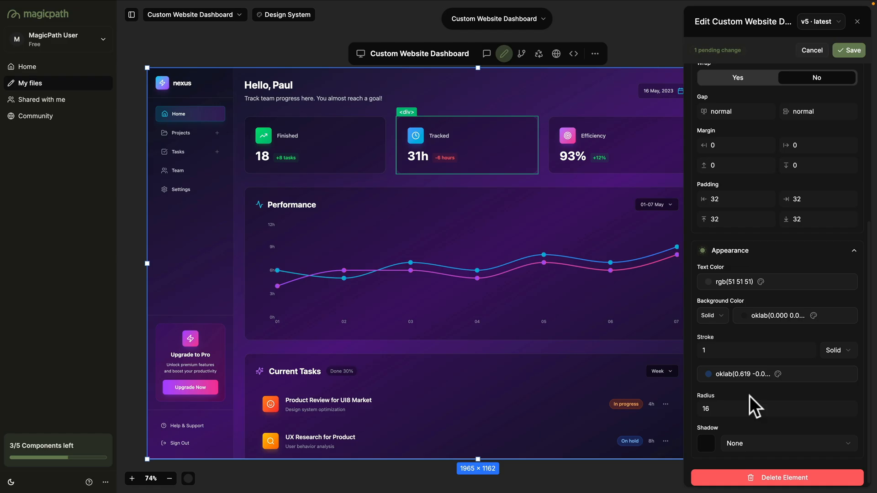
left_click(848, 50)
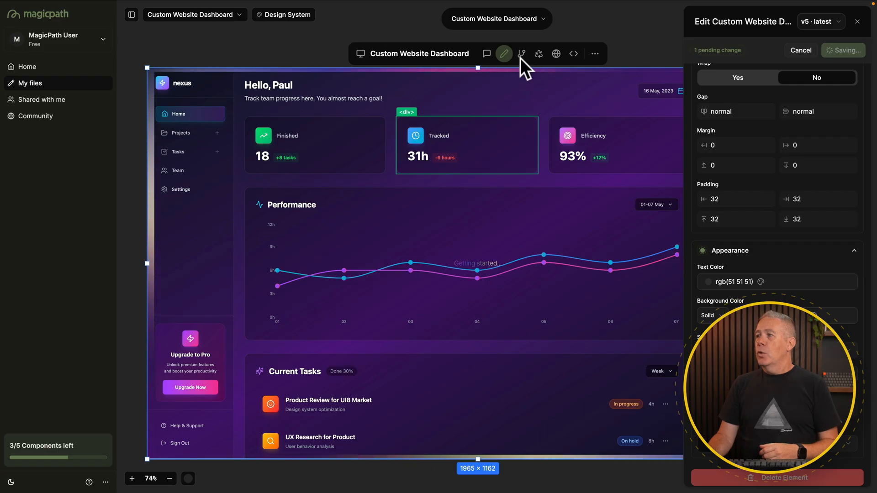
mouse_move(521, 54)
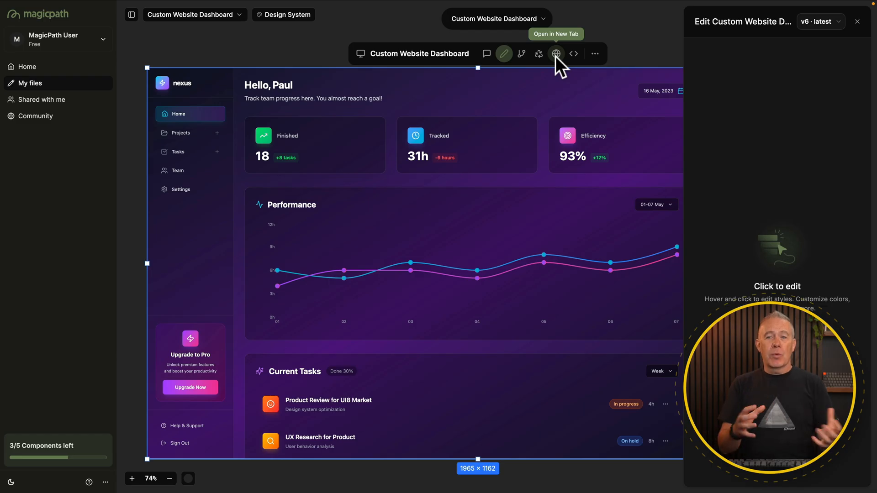
Once v6 is saved, preview the dashboard in a new browser tab
left_click(574, 54)
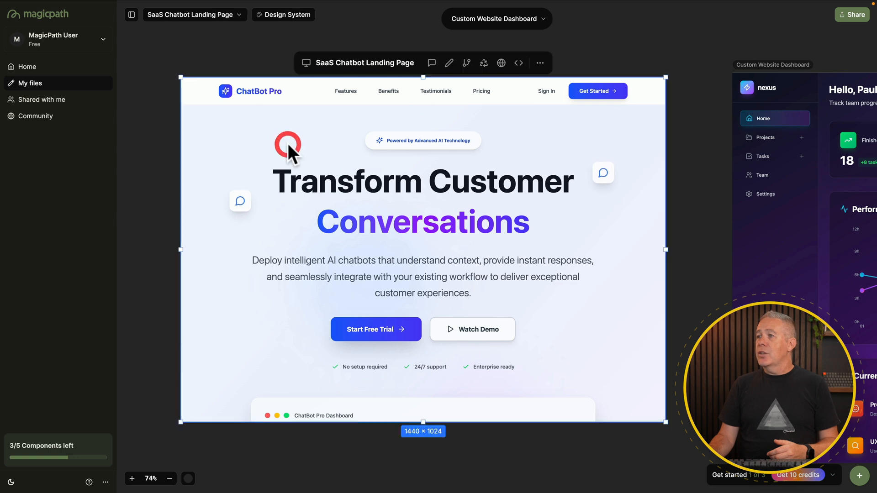
Set the landing page's chat demo section to Flex mode and open Edit with AI
left_click(449, 62)
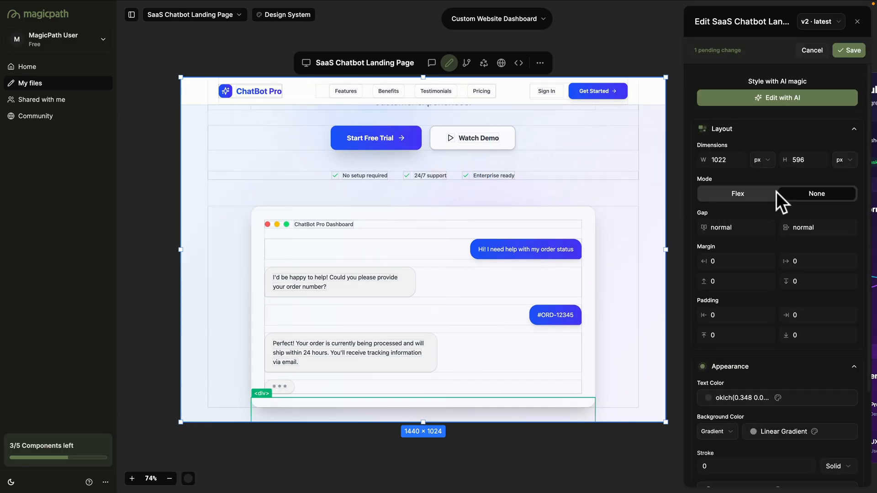
left_click(737, 192)
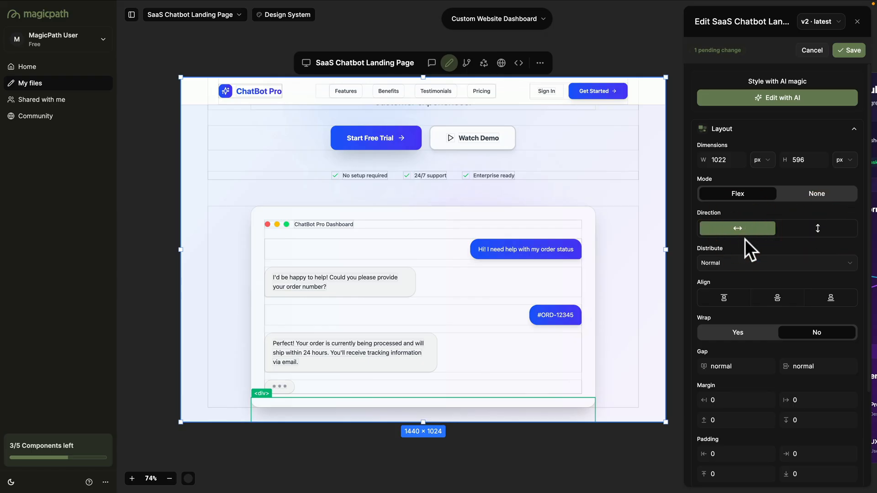
mouse_move(777, 97)
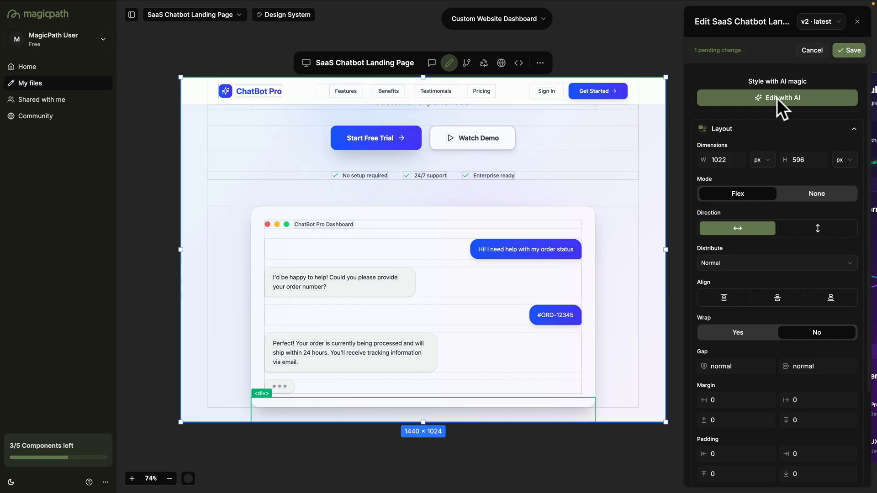
left_click(776, 97)
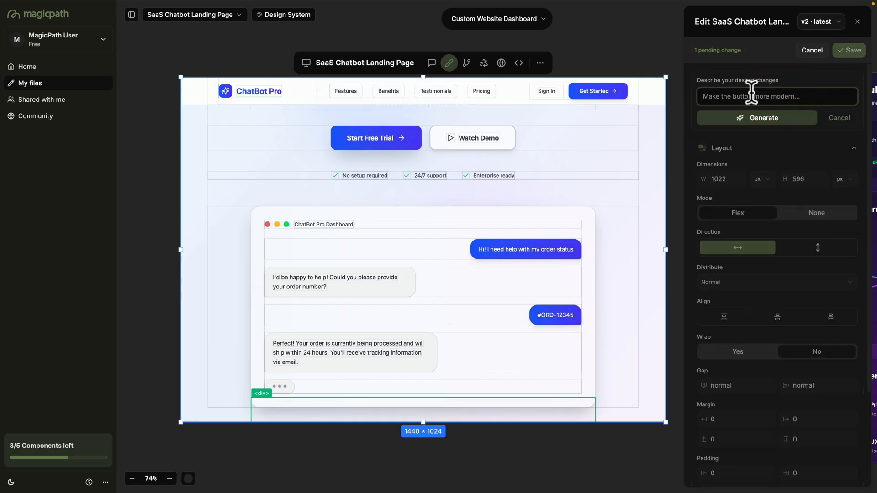